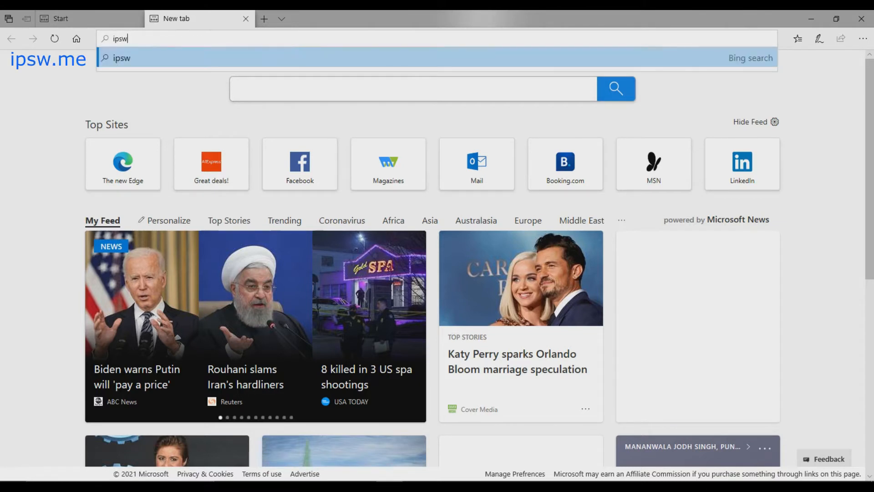
Step: Look up the iPad on ipsw.me's device finder using model number A1416
key(Return)
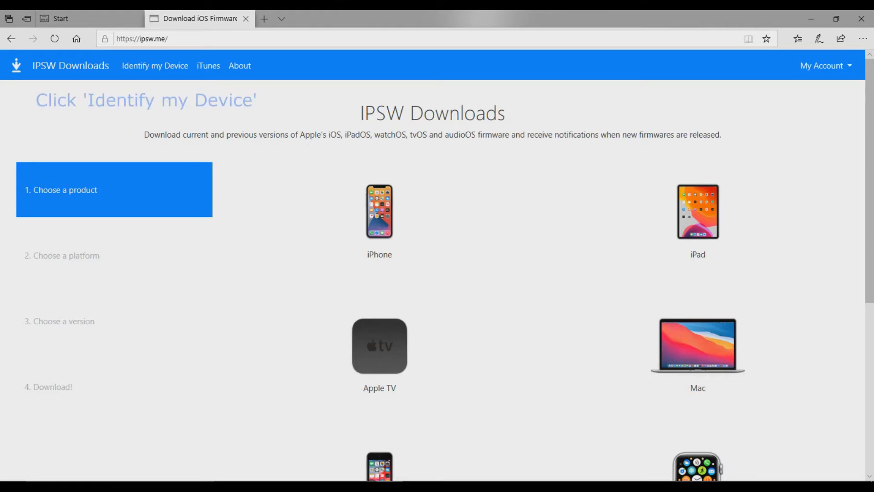
click(154, 66)
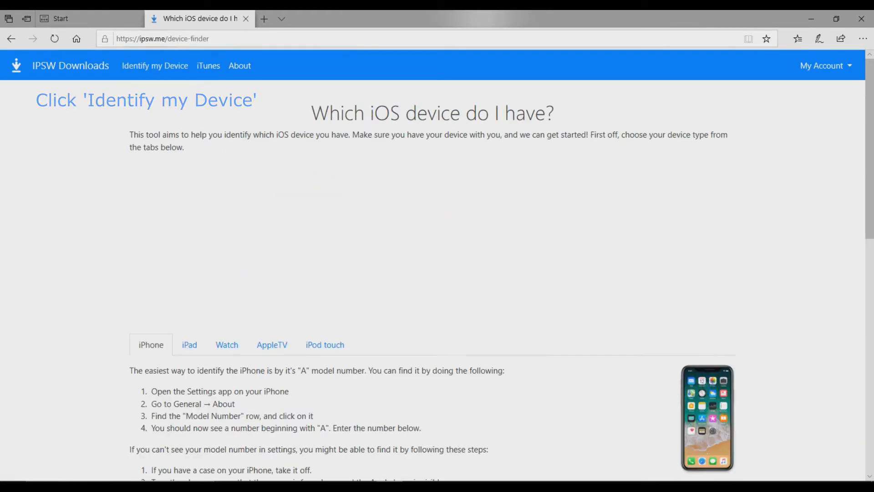
scroll(down, 3)
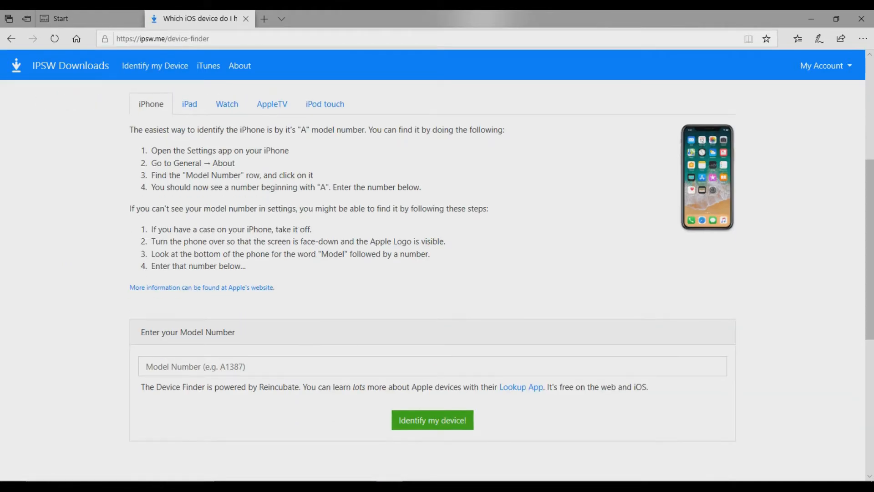
click(189, 104)
text(A)
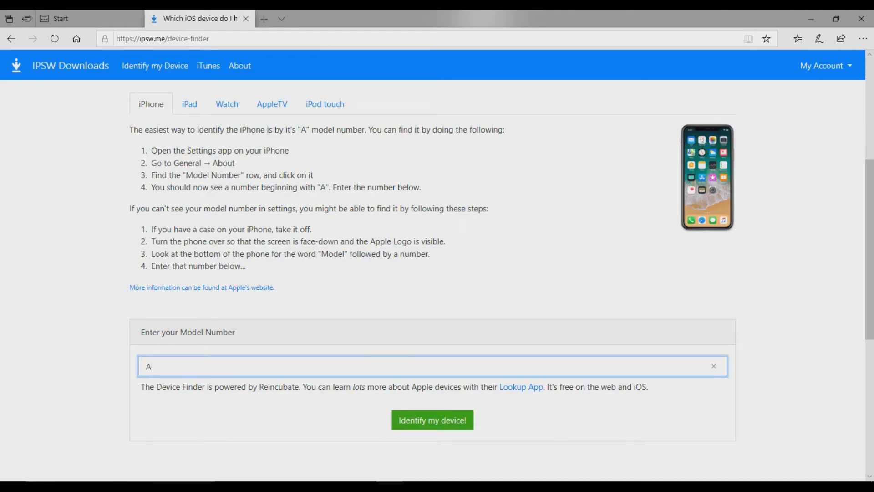
text(1416)
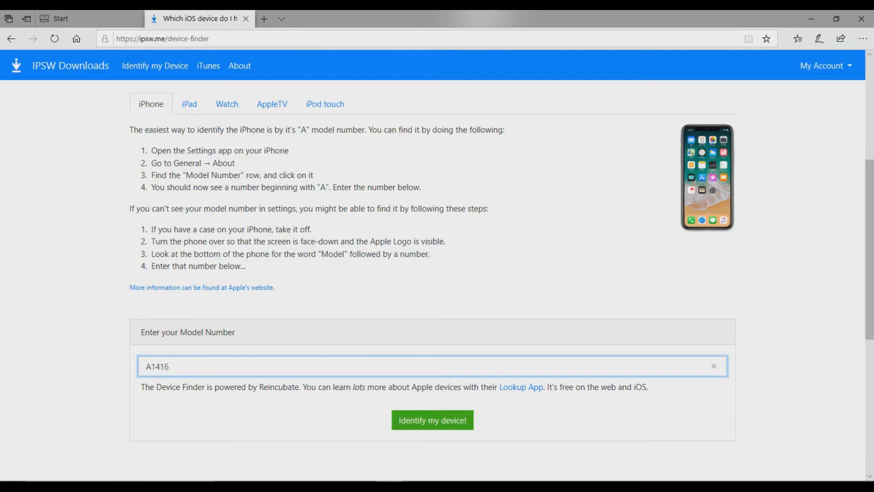
click(431, 419)
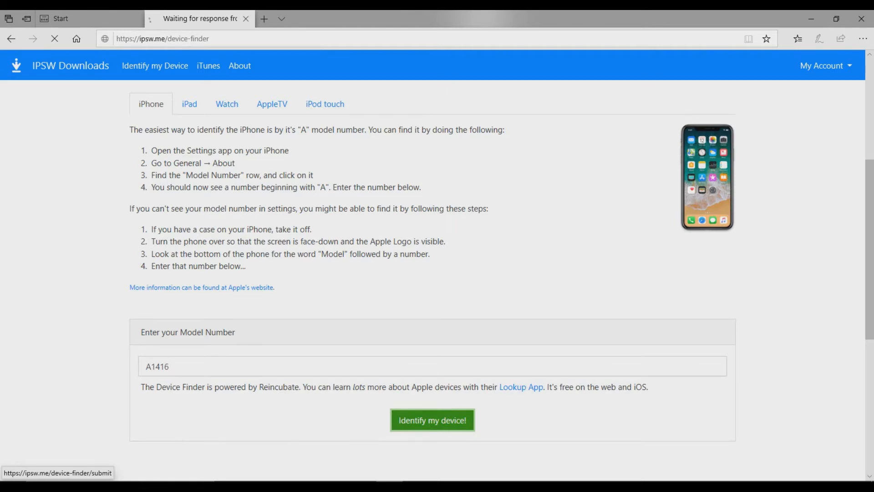
Step: Leave the device result page so the desktop shows the downloaded iPad3,1 9.3.5 IPSW
click(431, 420)
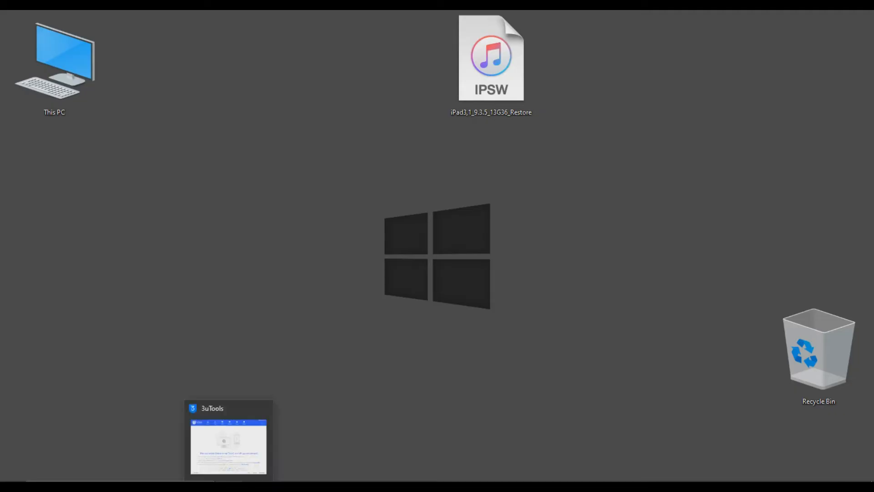
Step: Bring 3uTools forward to its Easy Flash screen for the iPad 3 in recovery mode
click(228, 440)
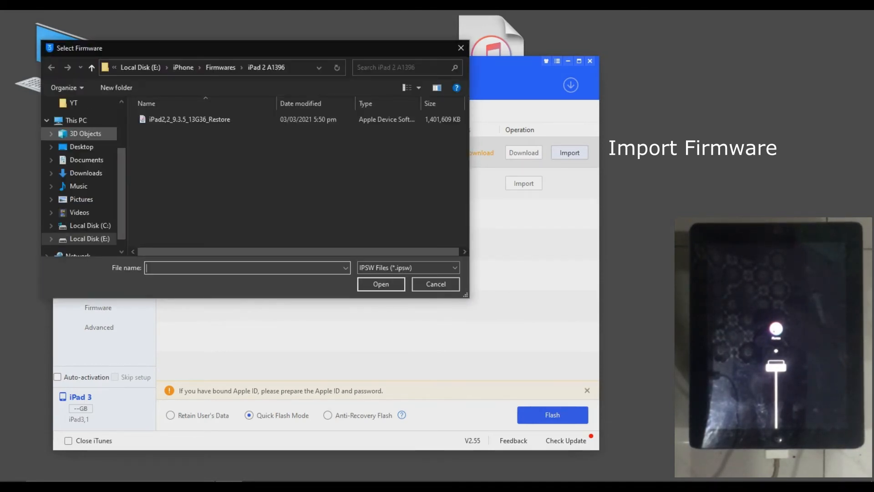
Step: Import iPad3,1_9.3.5_13G36_Restore.ipsw and start the quick flash, confirming the reminder
click(81, 146)
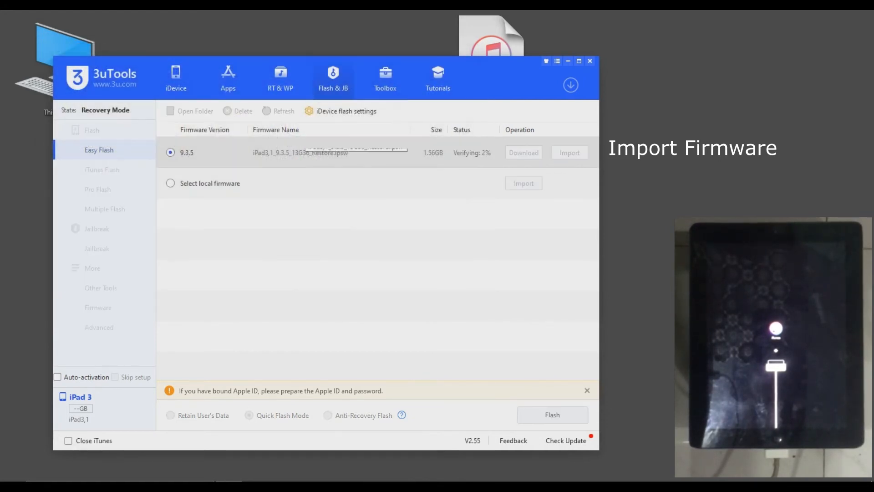
click(552, 414)
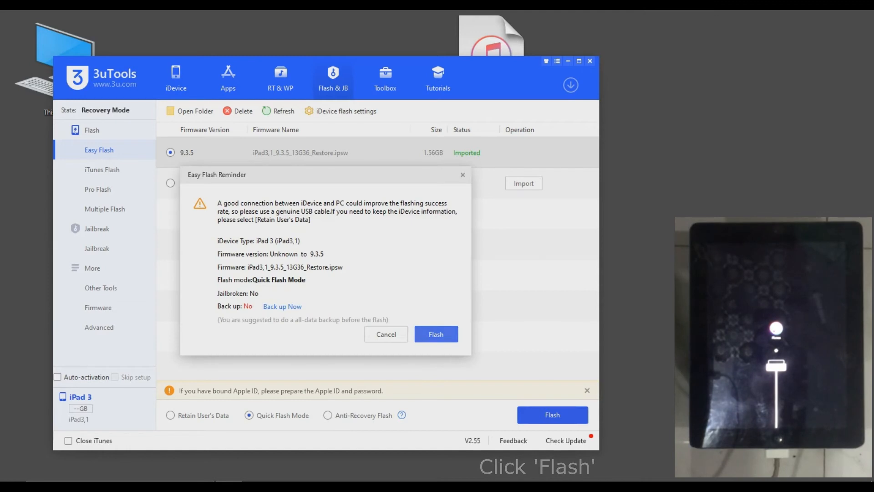
click(436, 334)
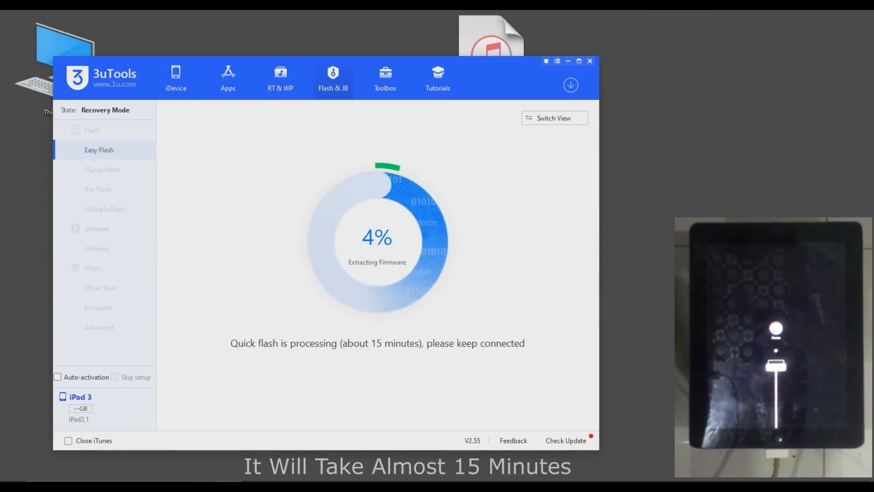